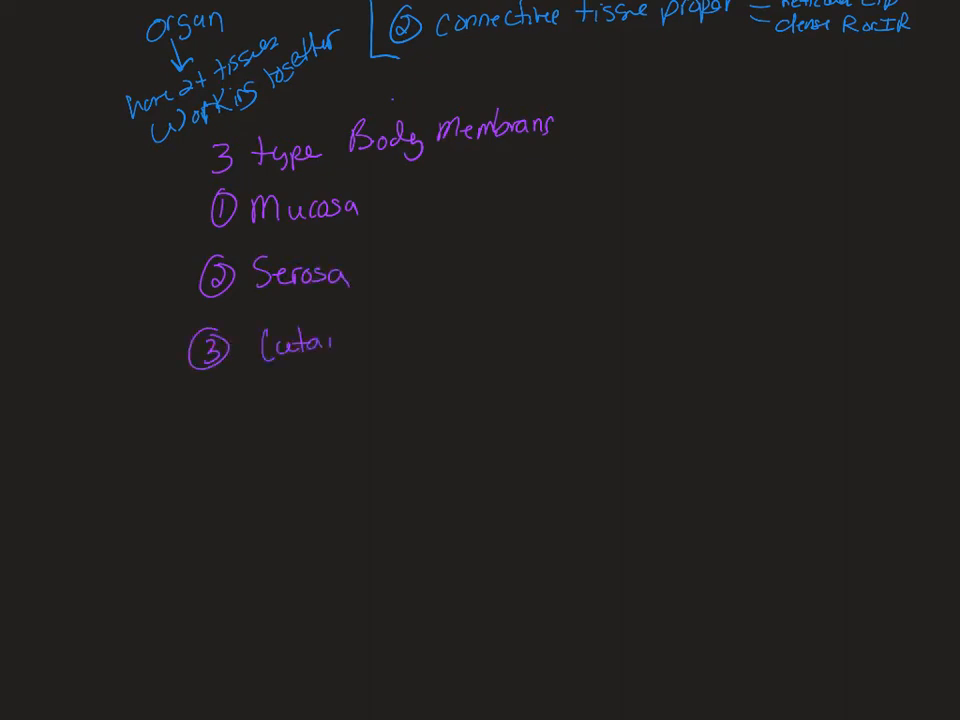
type("neous")
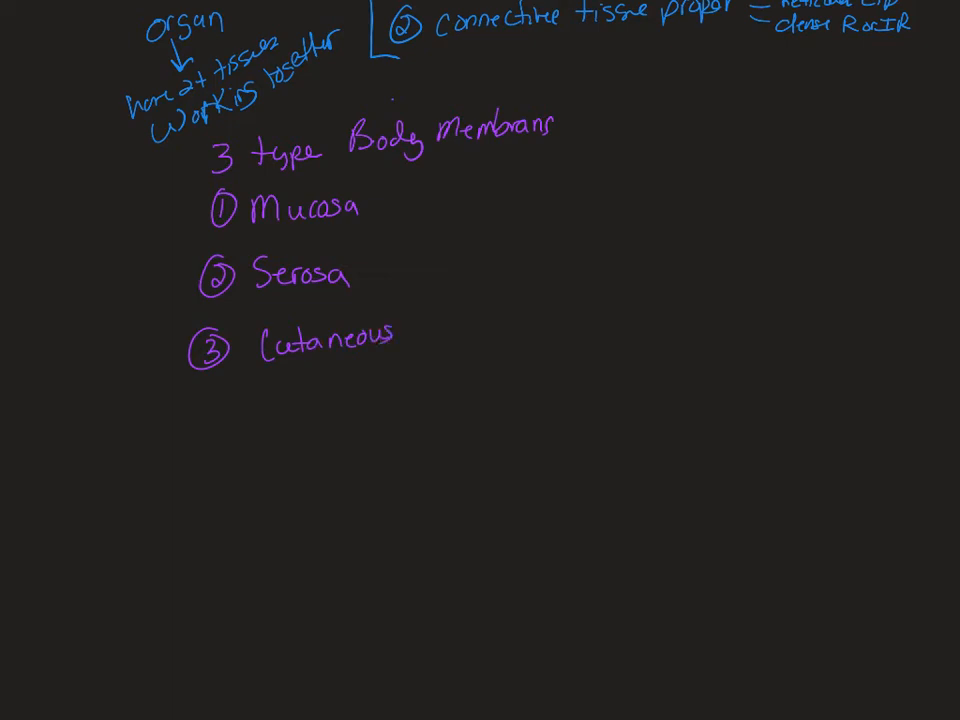